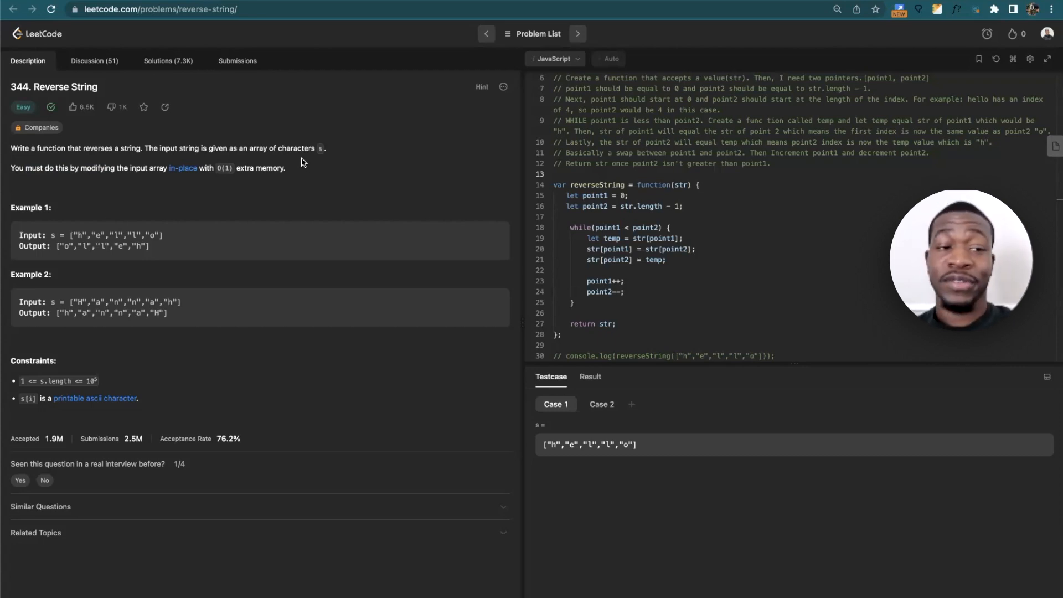
mouse_move(813, 167)
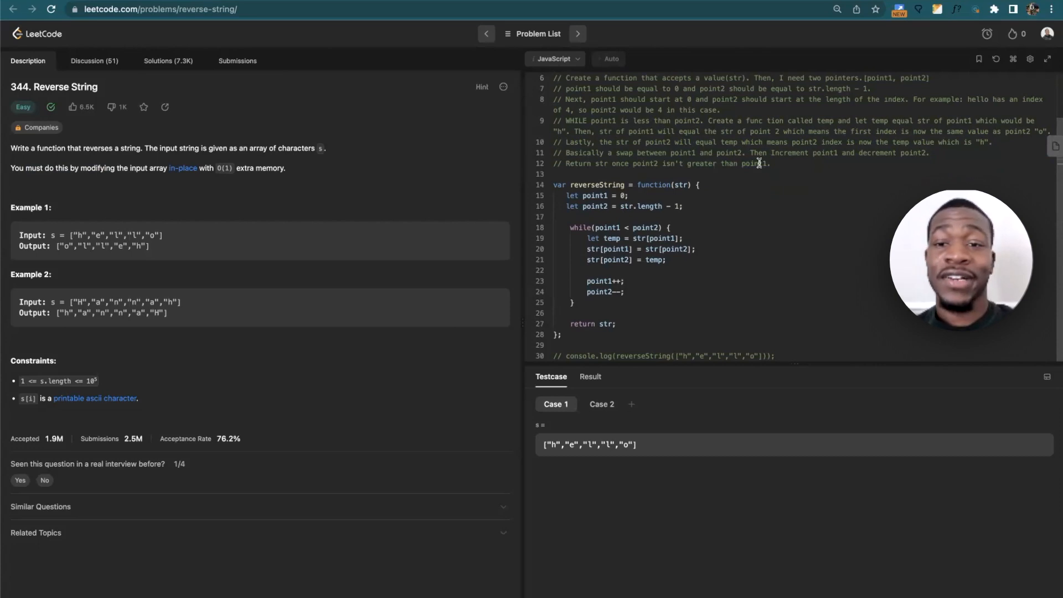
mouse_move(625, 316)
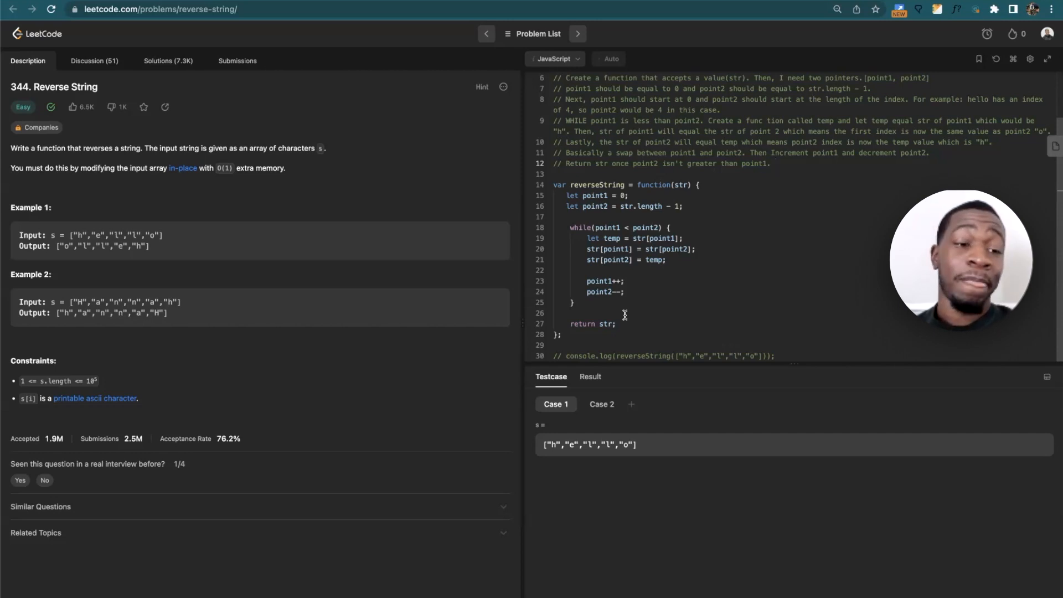
Copy the reverseString code, paste it into the JavaScript visualizer and start visualizing at step 1 of 20.
double_click(30, 235)
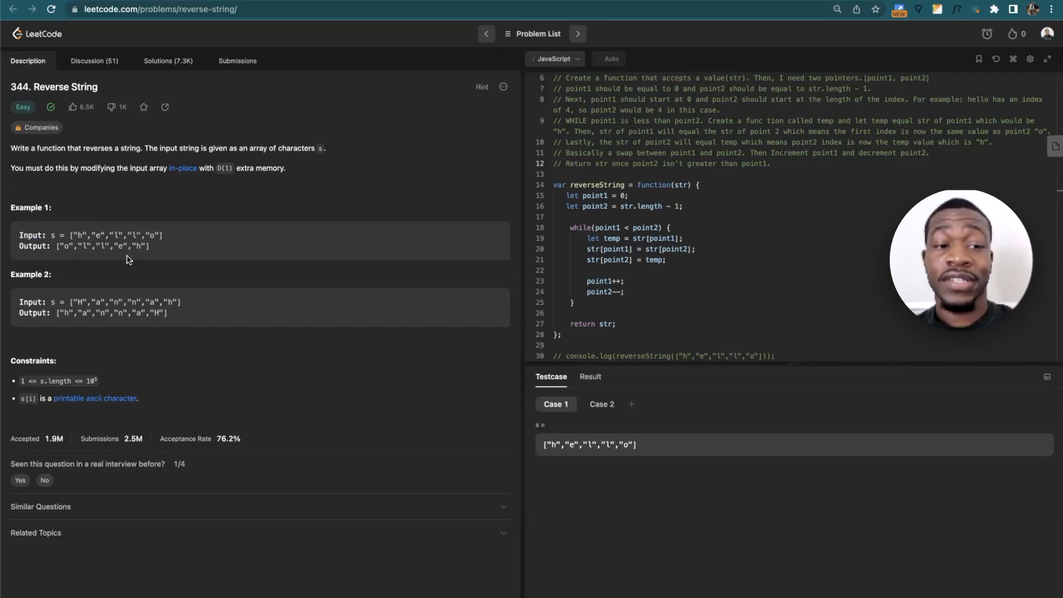
mouse_move(142, 258)
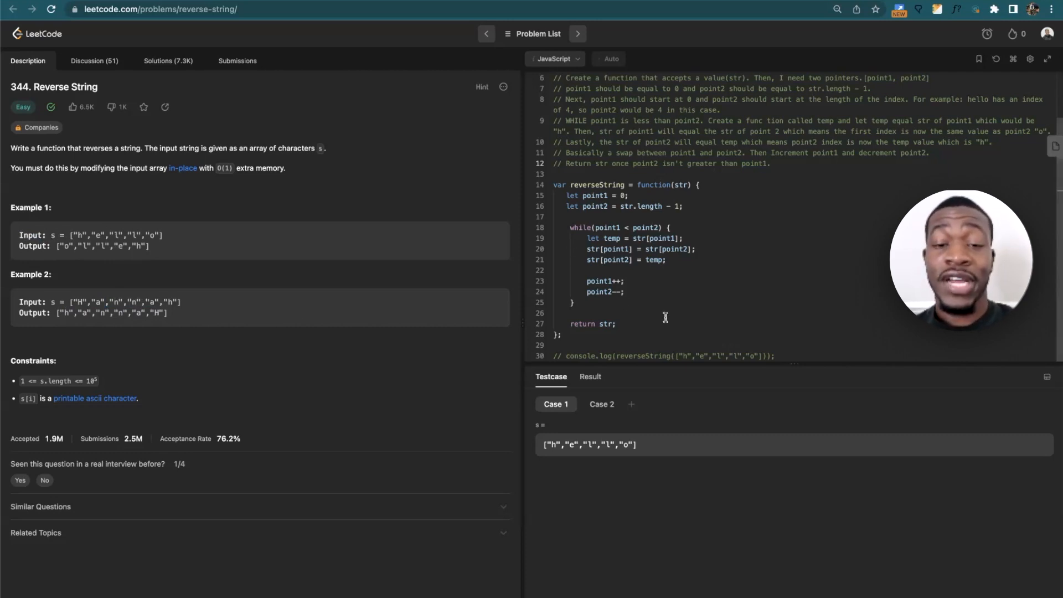
drag(573, 201, 773, 356)
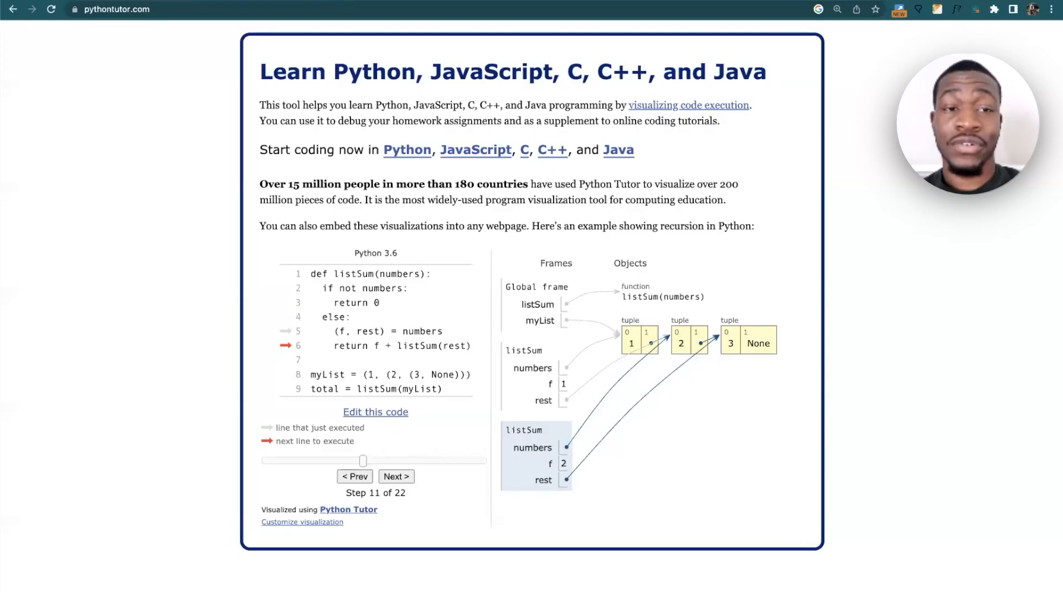
mouse_move(399, 419)
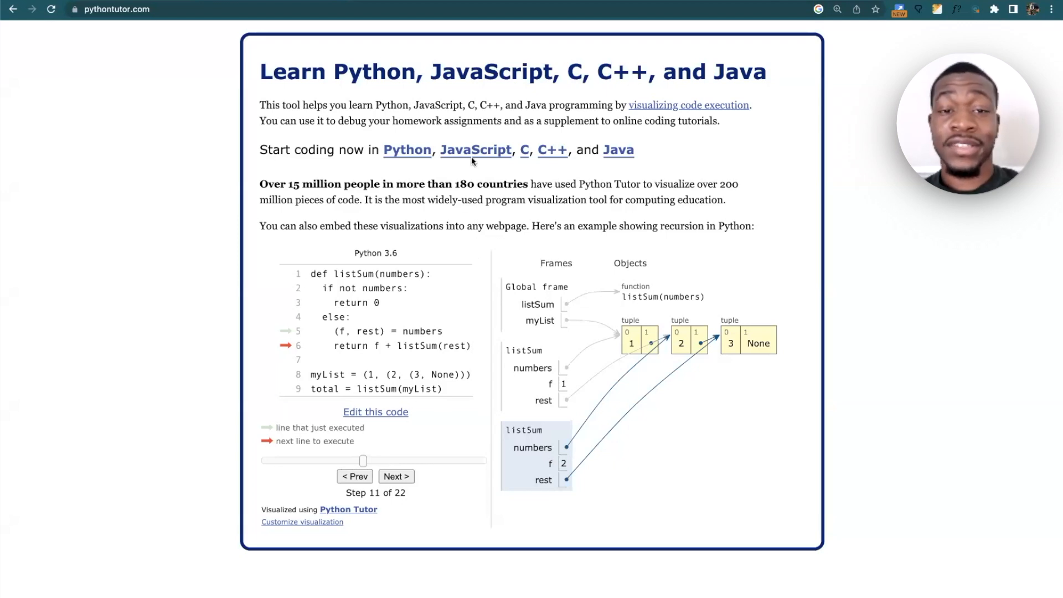
click(475, 150)
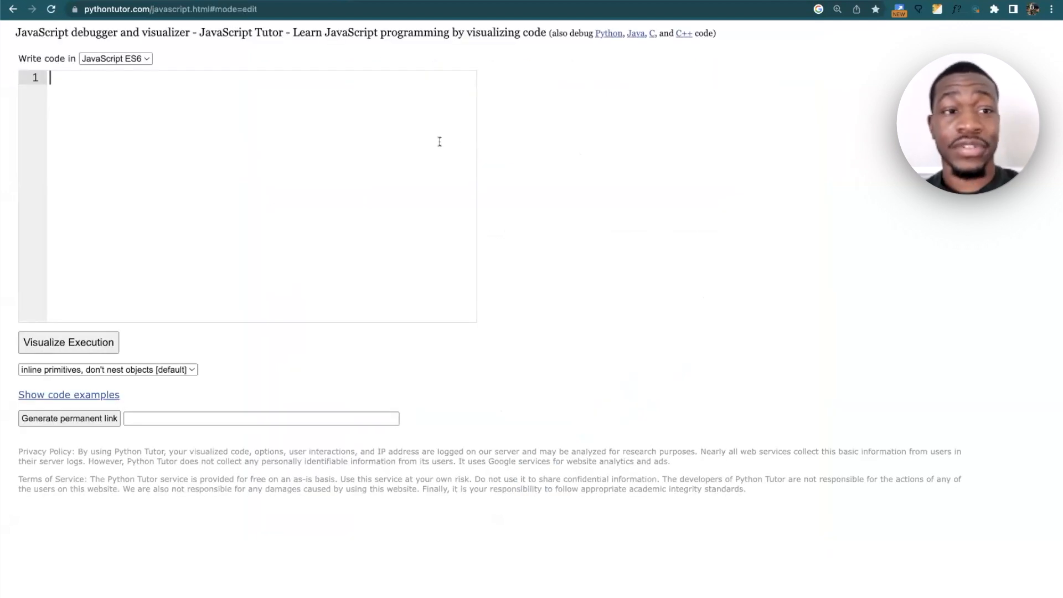
click(114, 59)
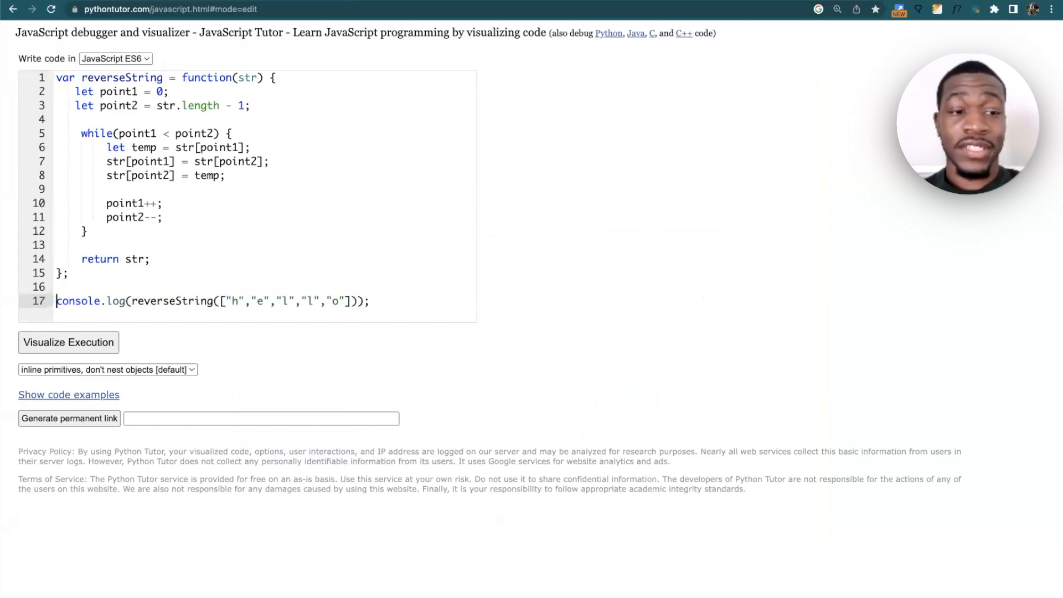
mouse_move(95, 332)
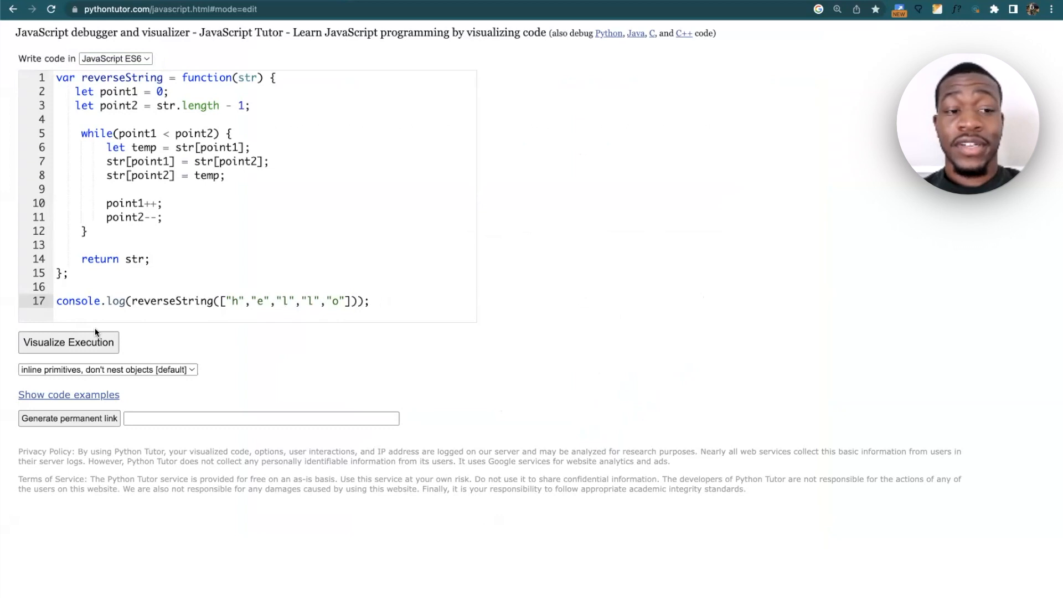
click(68, 342)
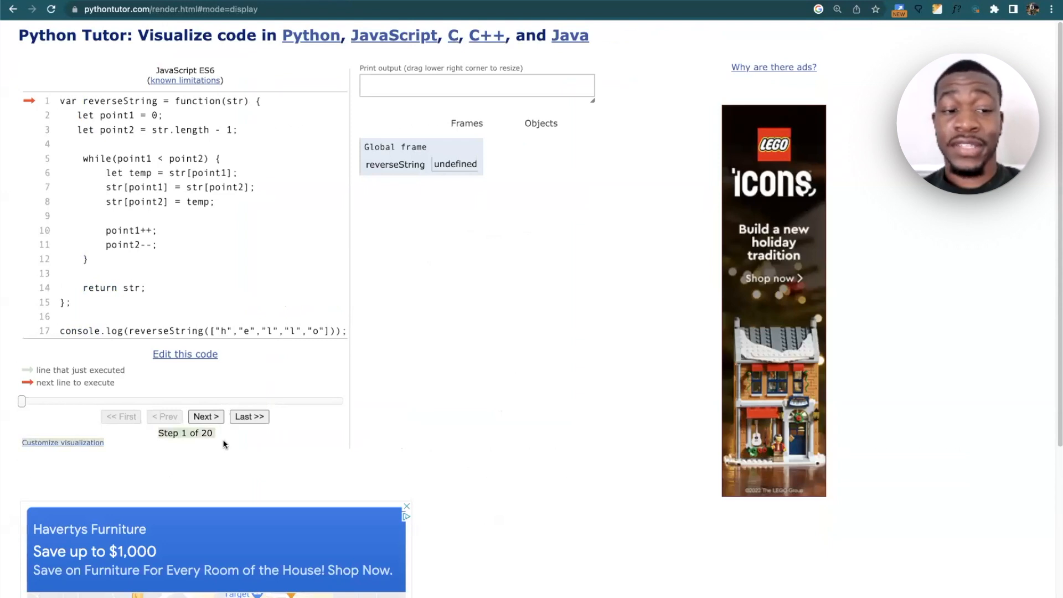
mouse_move(210, 440)
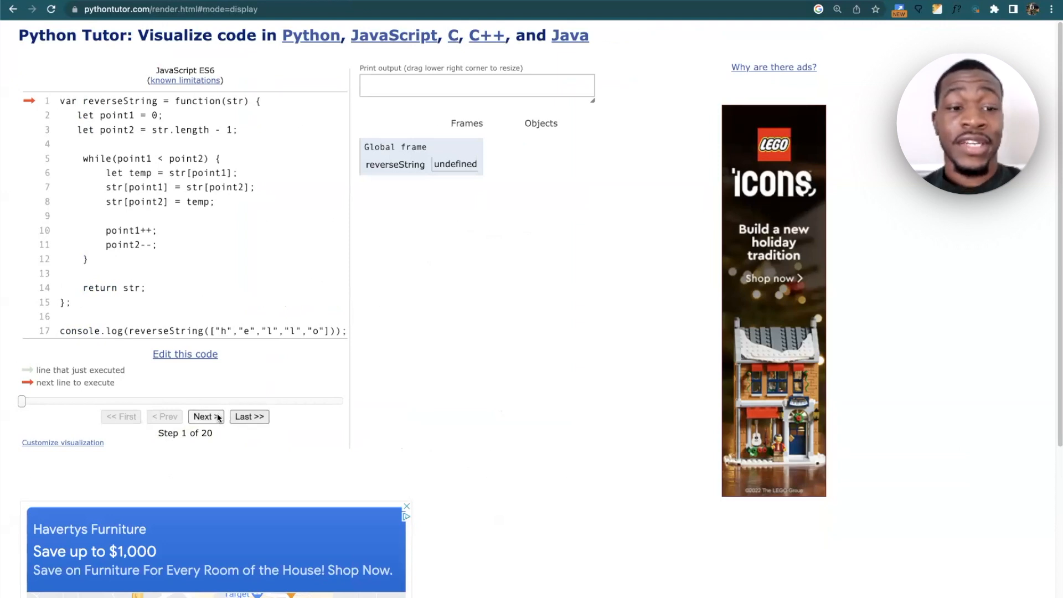
Step forward to step 5 of 20 so point1 = 0, point2 = 4 and the while loop is next.
click(204, 417)
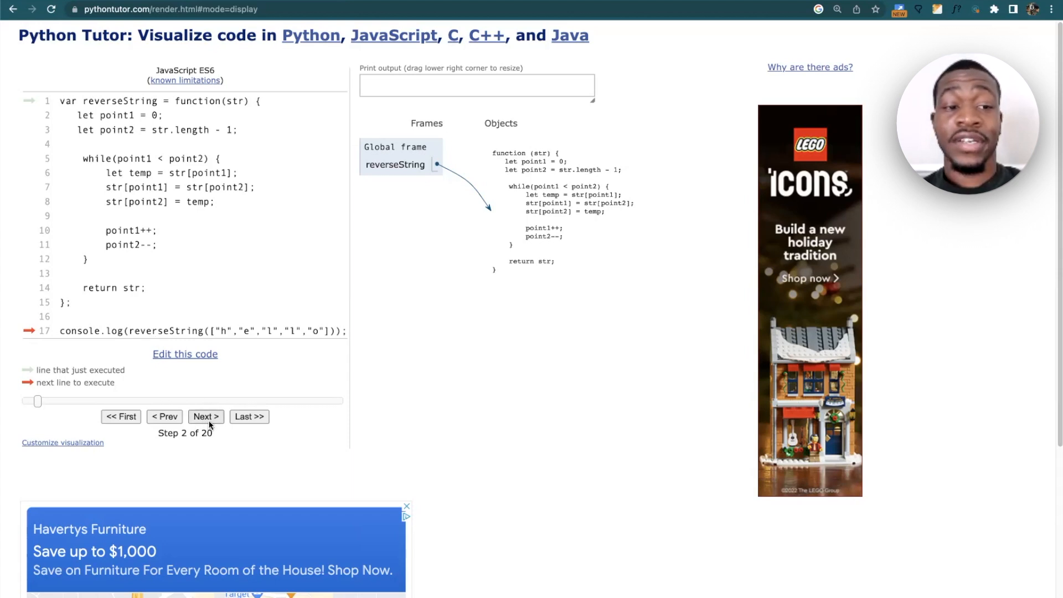
click(206, 417)
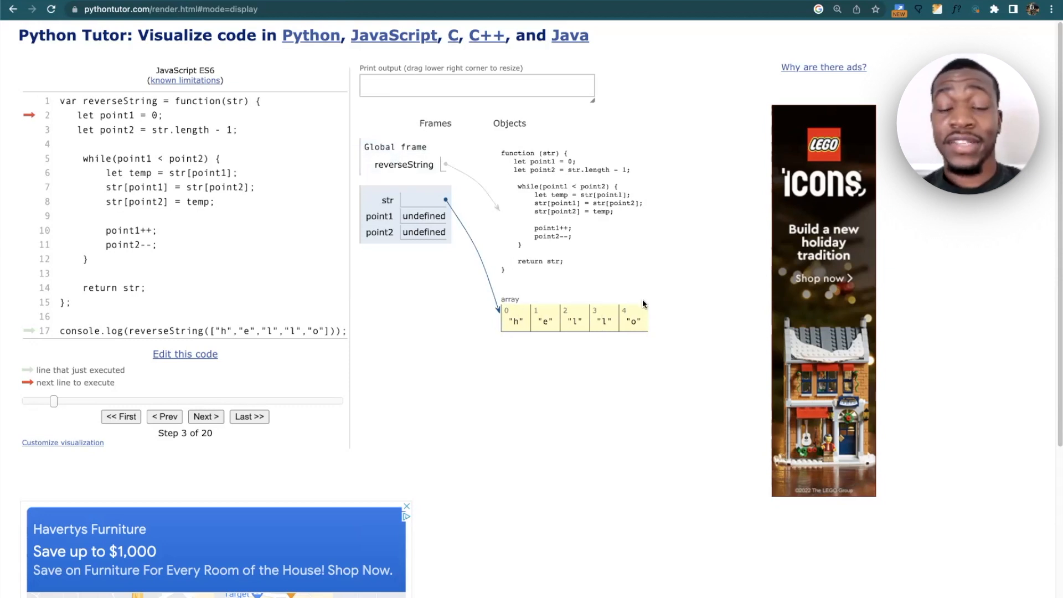
mouse_move(558, 344)
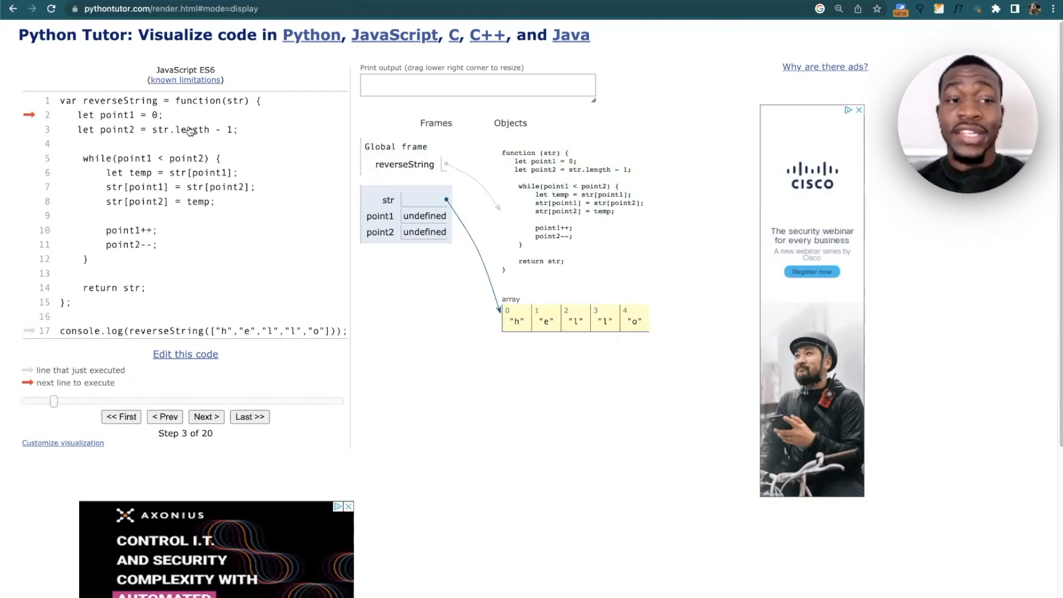
click(206, 417)
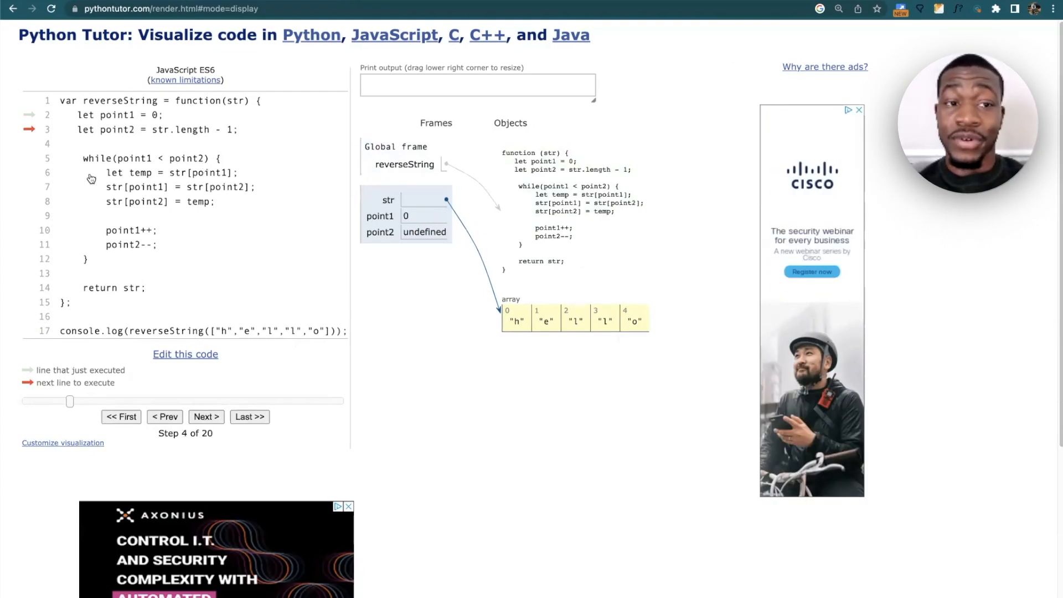
mouse_move(256, 494)
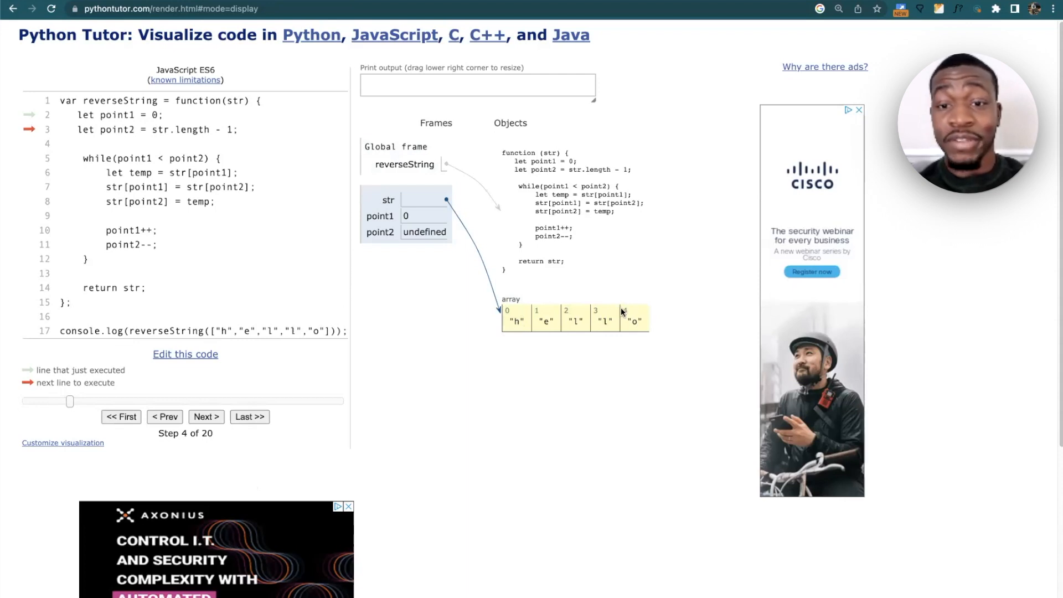
click(206, 417)
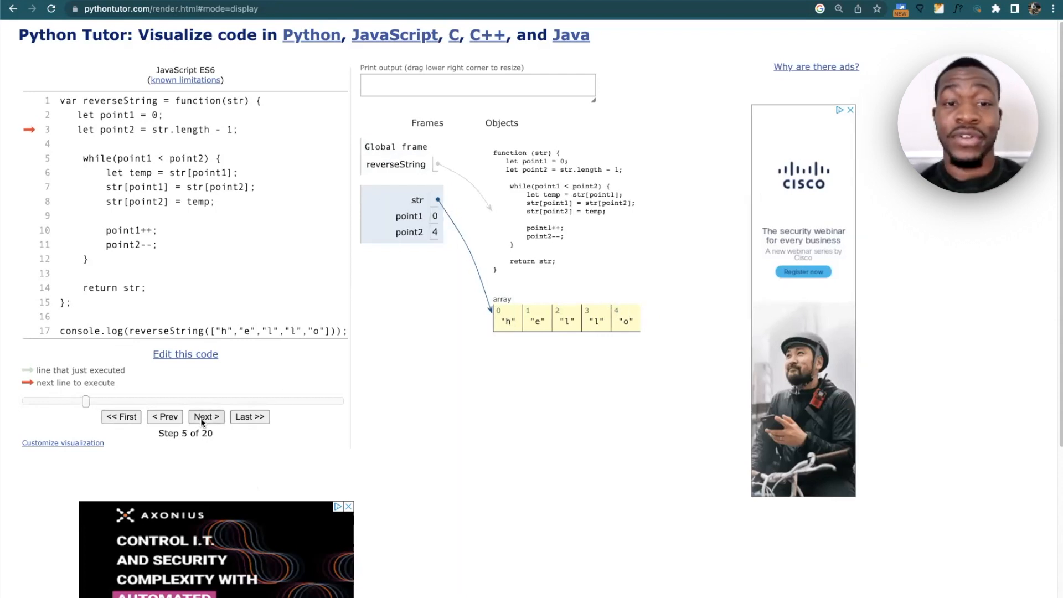
click(206, 416)
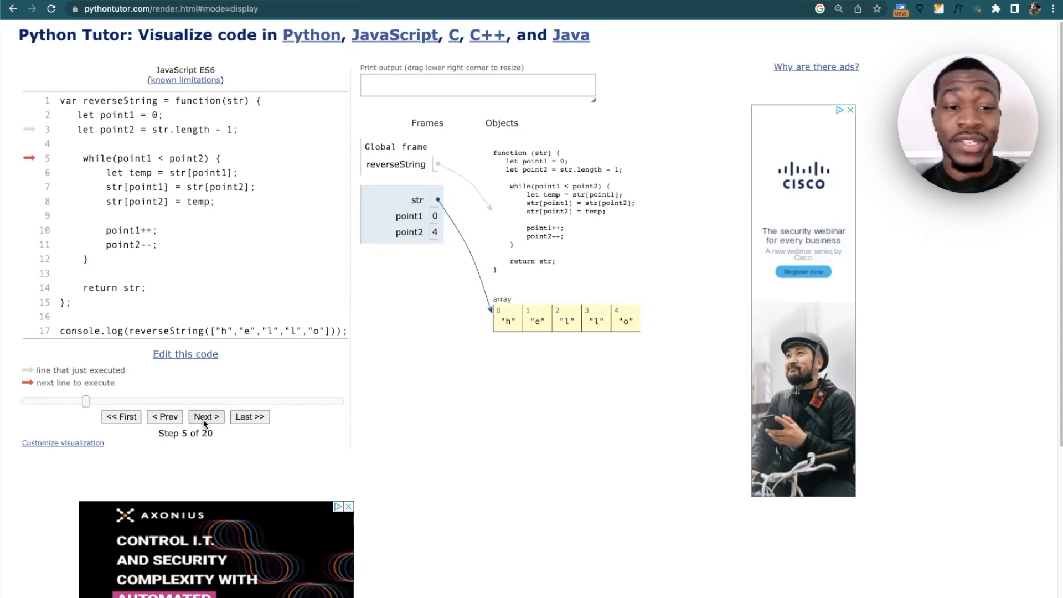
Step through the first swap to step 9 so str[0] and str[4] trade places, giving o,e,l,l,h.
click(206, 417)
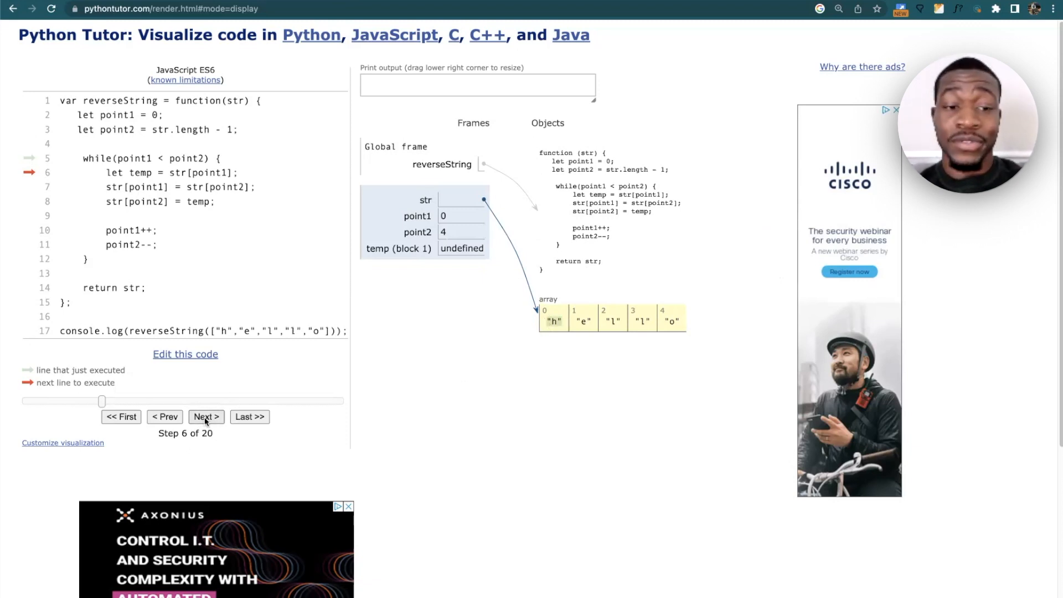
click(206, 416)
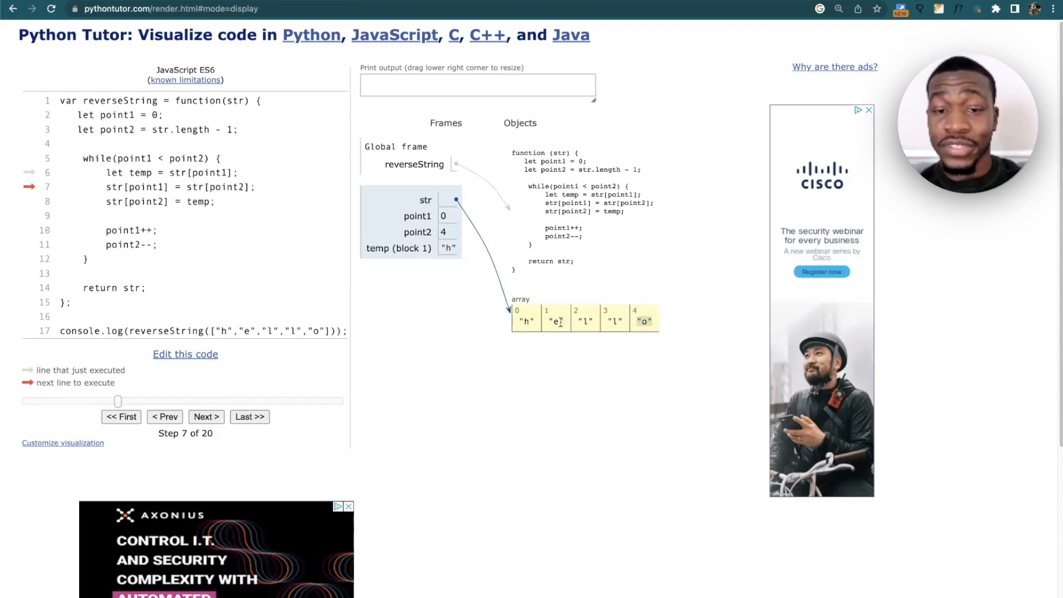
mouse_move(525, 316)
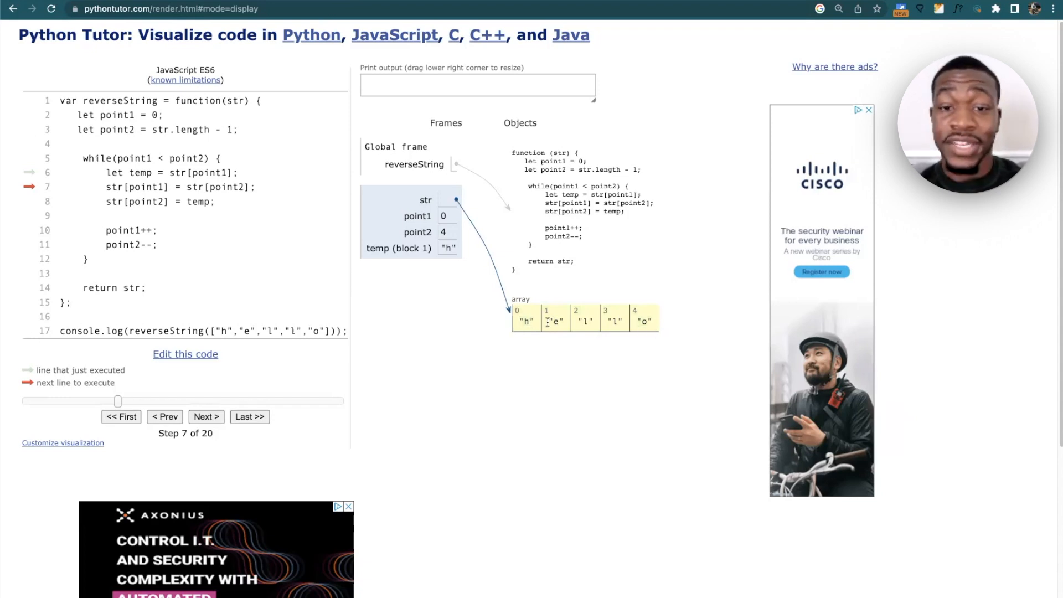
mouse_move(650, 328)
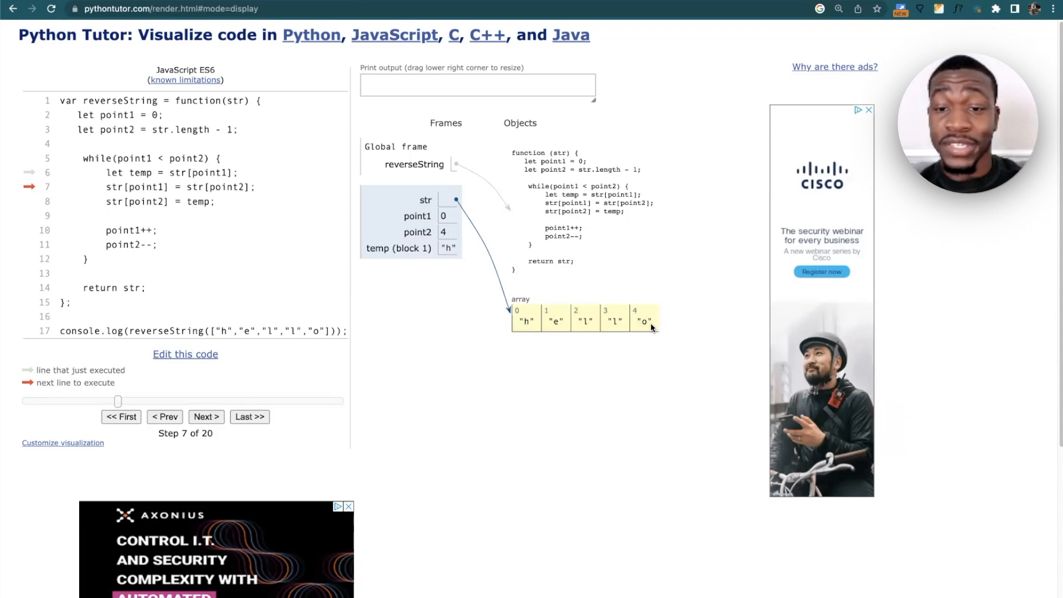
mouse_move(645, 323)
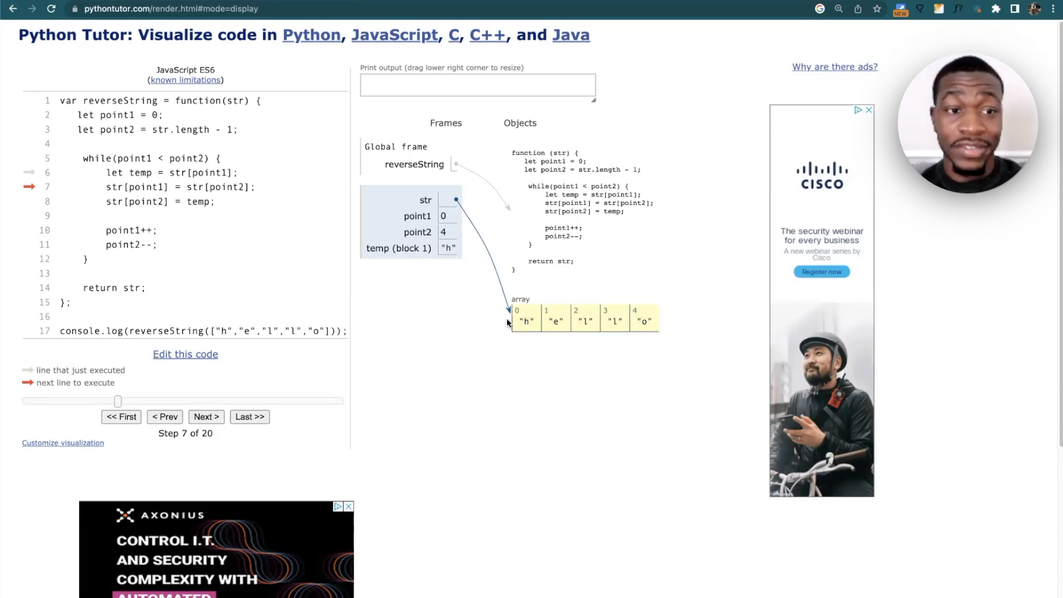
click(206, 417)
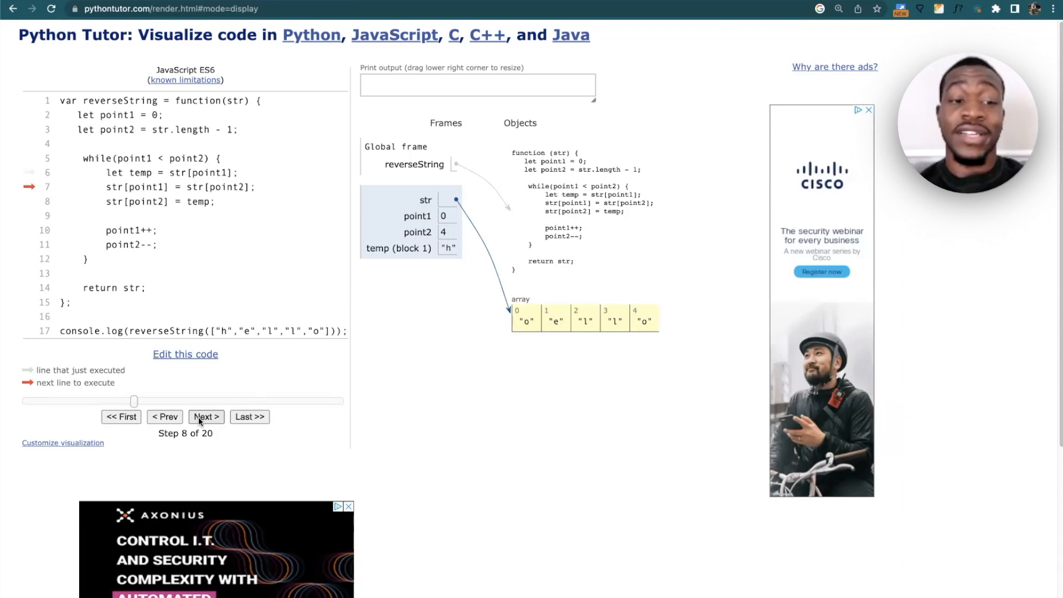
click(206, 416)
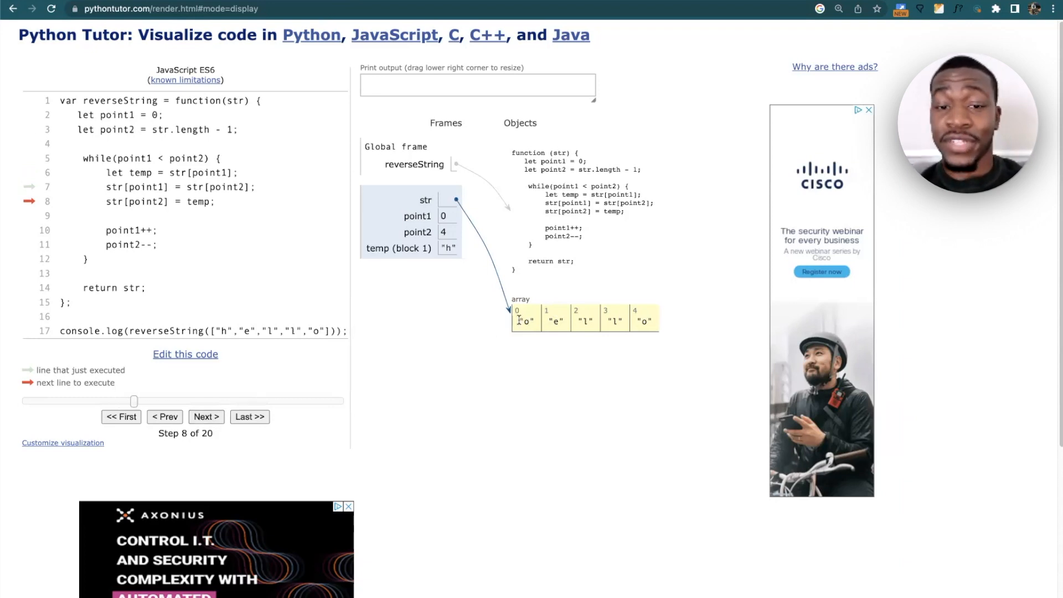
mouse_move(426, 270)
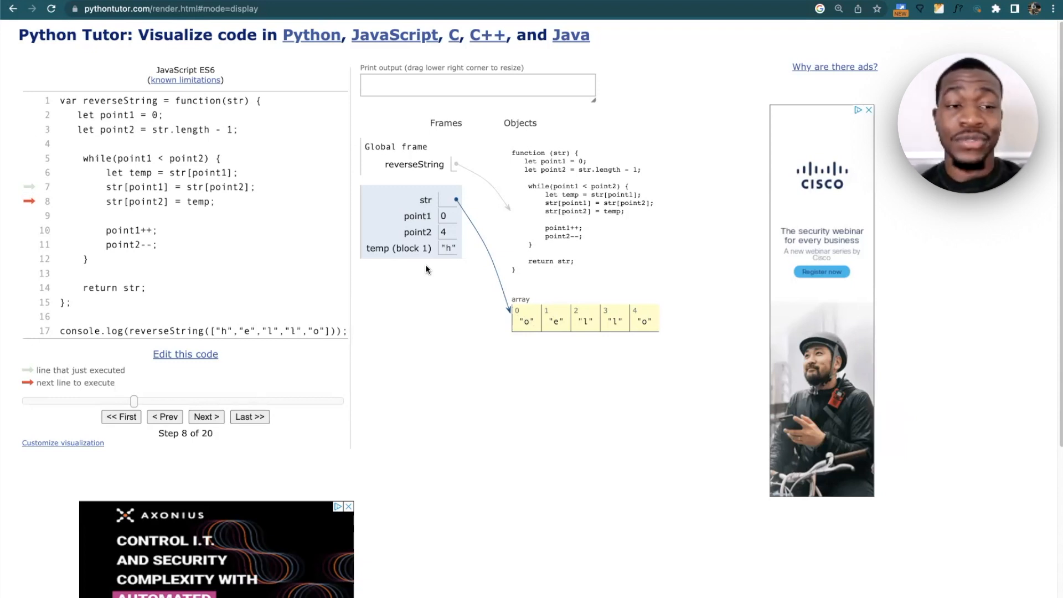
mouse_move(655, 328)
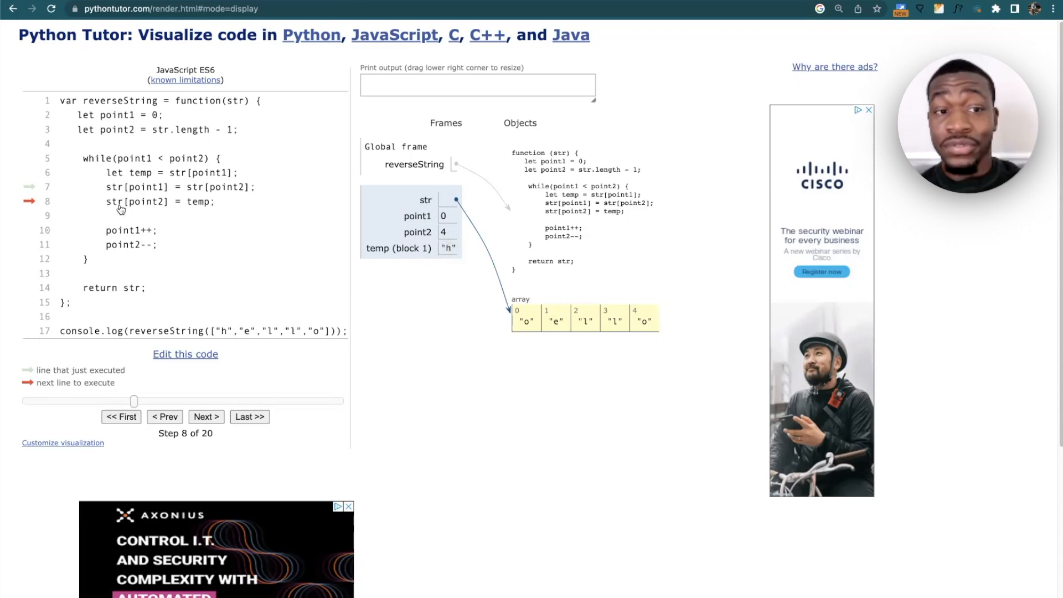
mouse_move(461, 285)
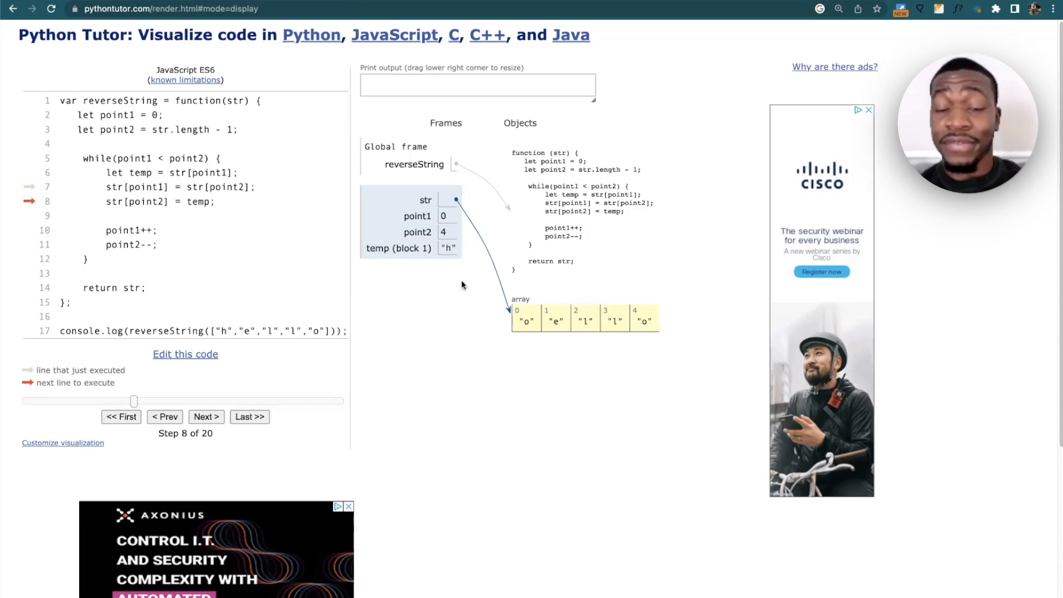
click(206, 416)
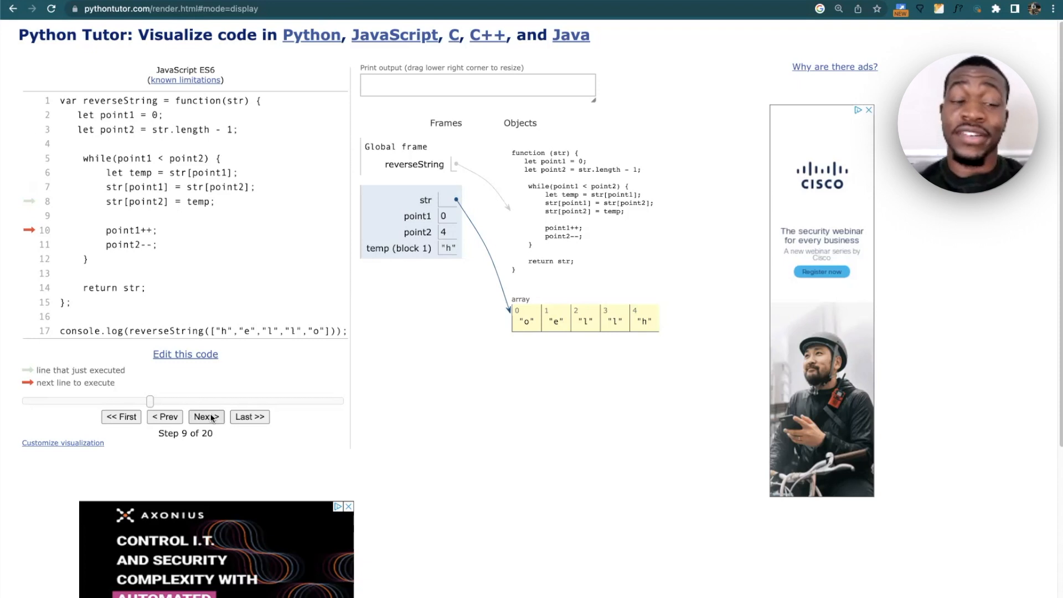
Advance so point1 is 1 and point2 is 3, then step back and forth reviewing l copied into index 1.
click(205, 416)
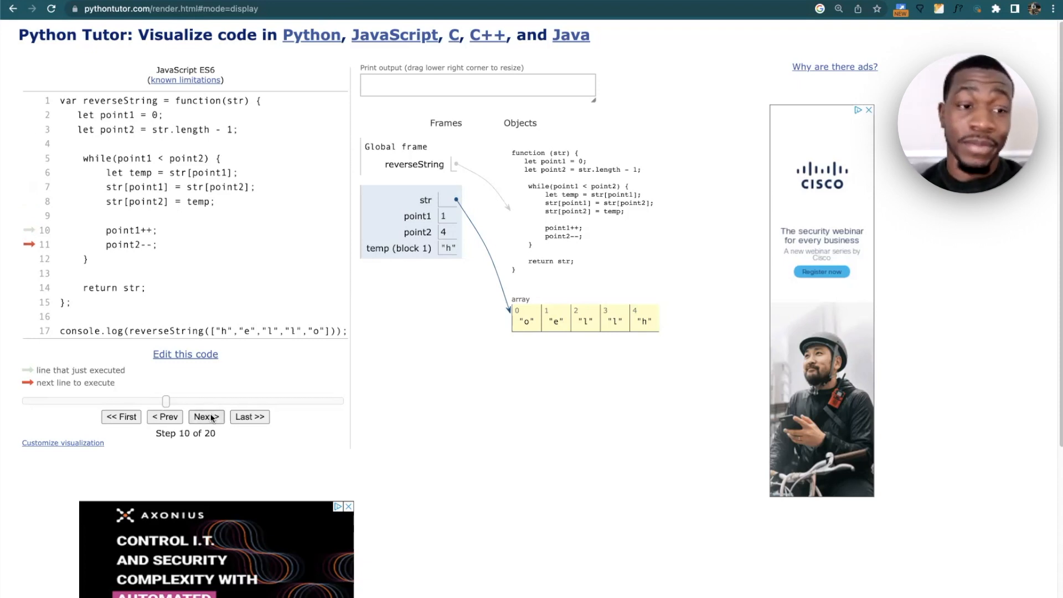
click(206, 417)
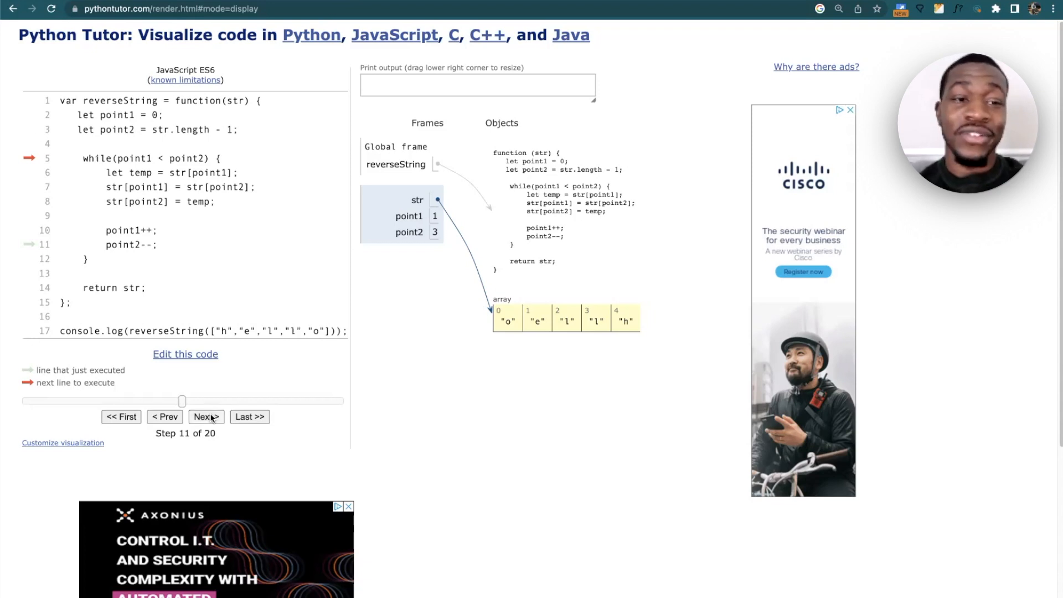
click(206, 417)
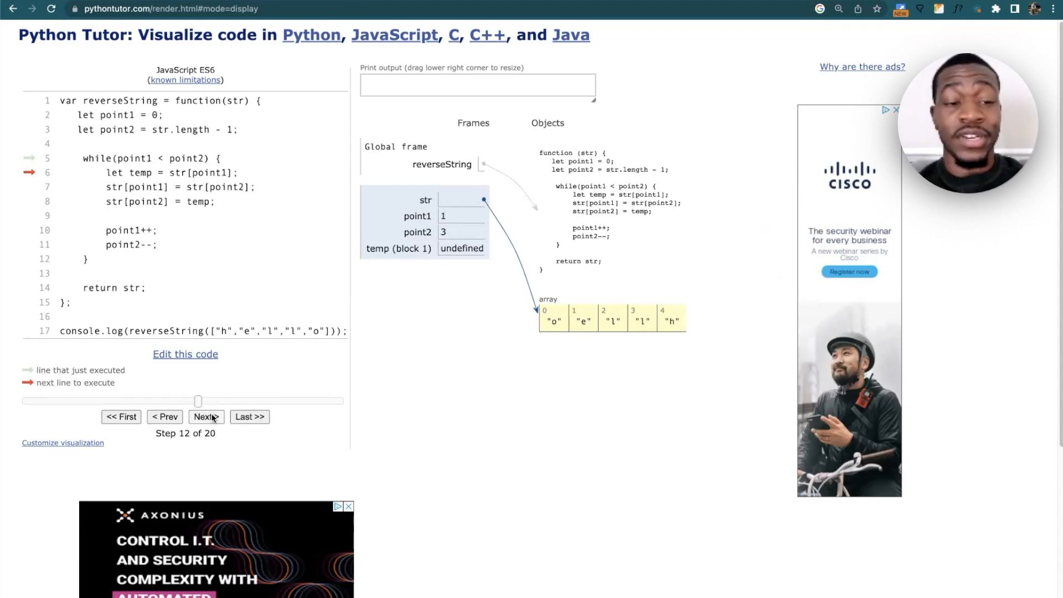
click(205, 416)
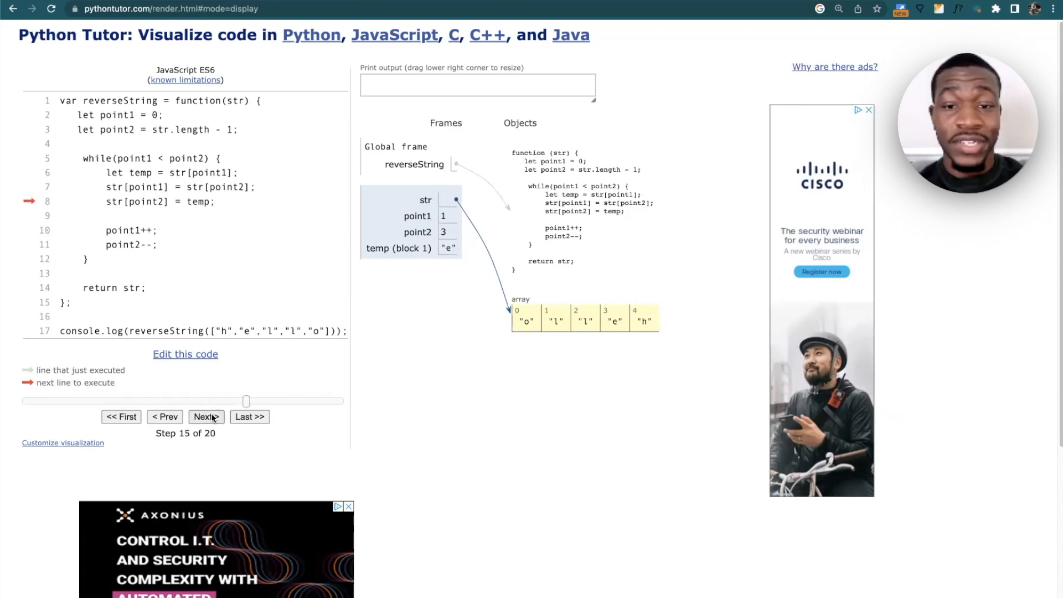
click(164, 417)
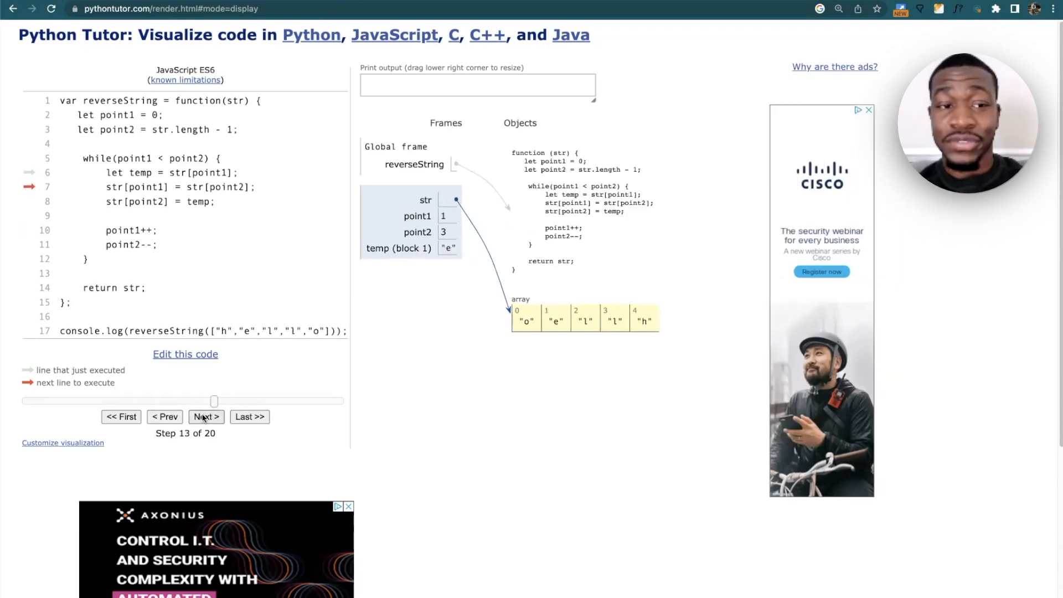
click(206, 417)
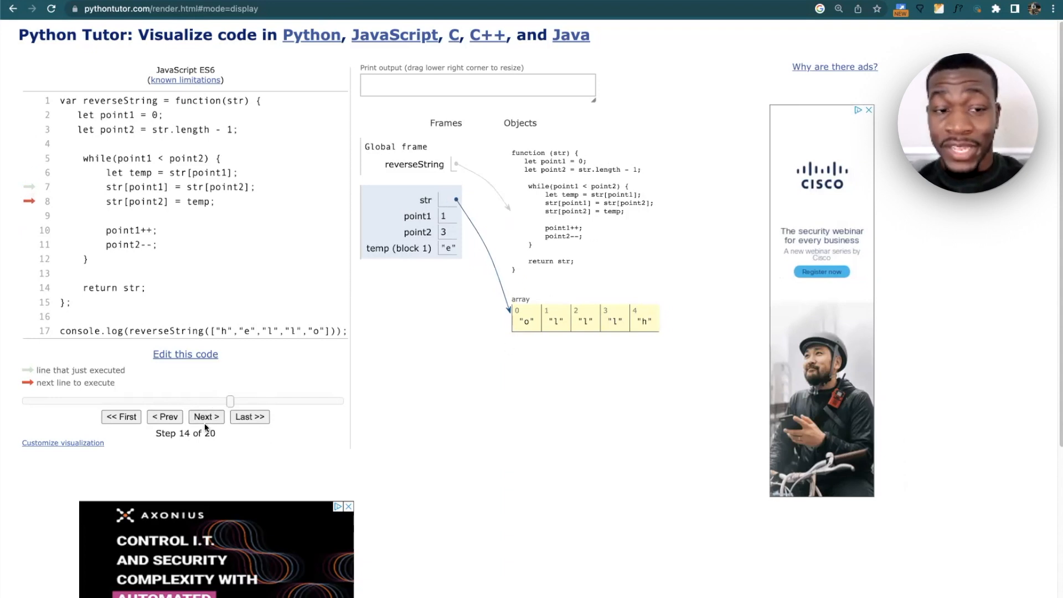
click(164, 416)
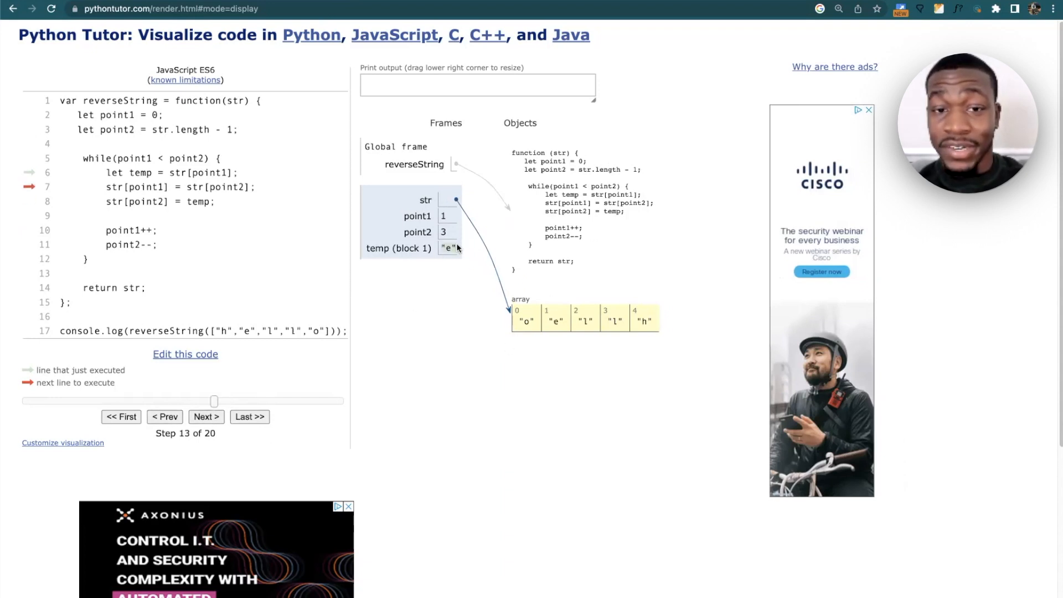
click(206, 417)
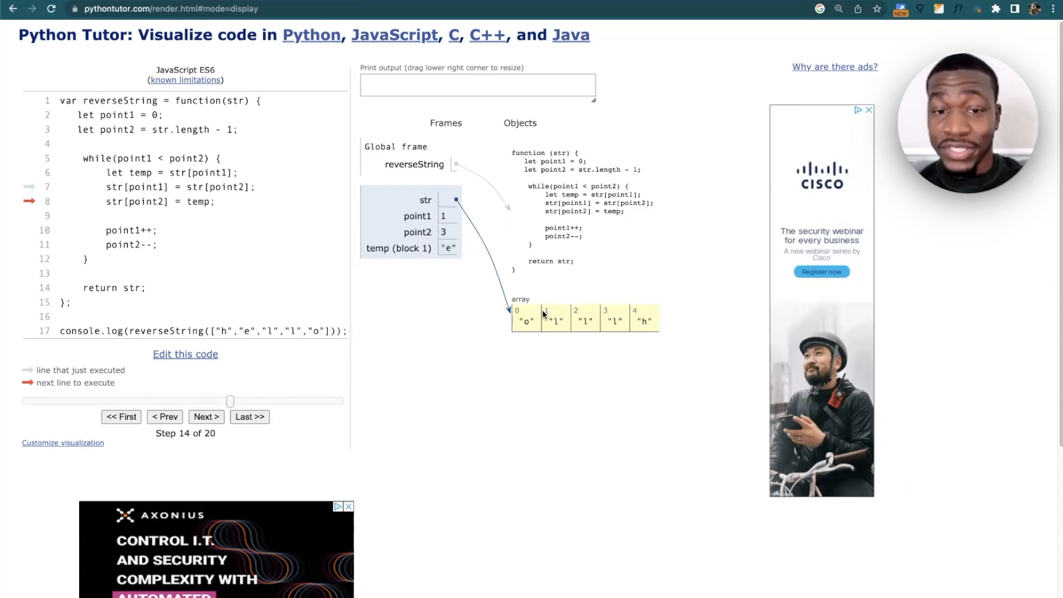
Finish the second swap so e lands at index 3 and both pointers reach 2 at step 17.
click(206, 416)
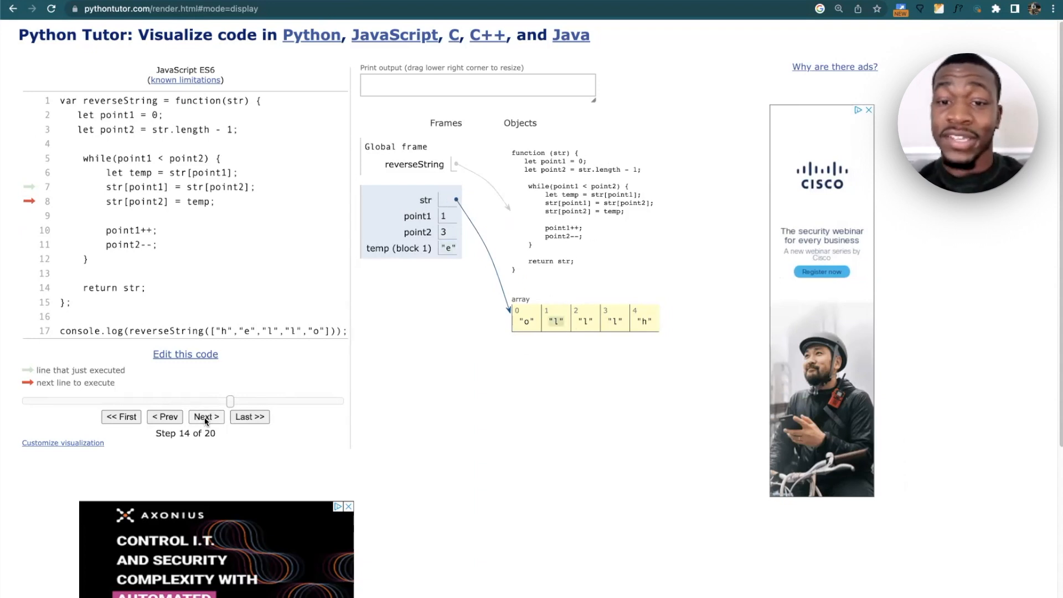
click(207, 416)
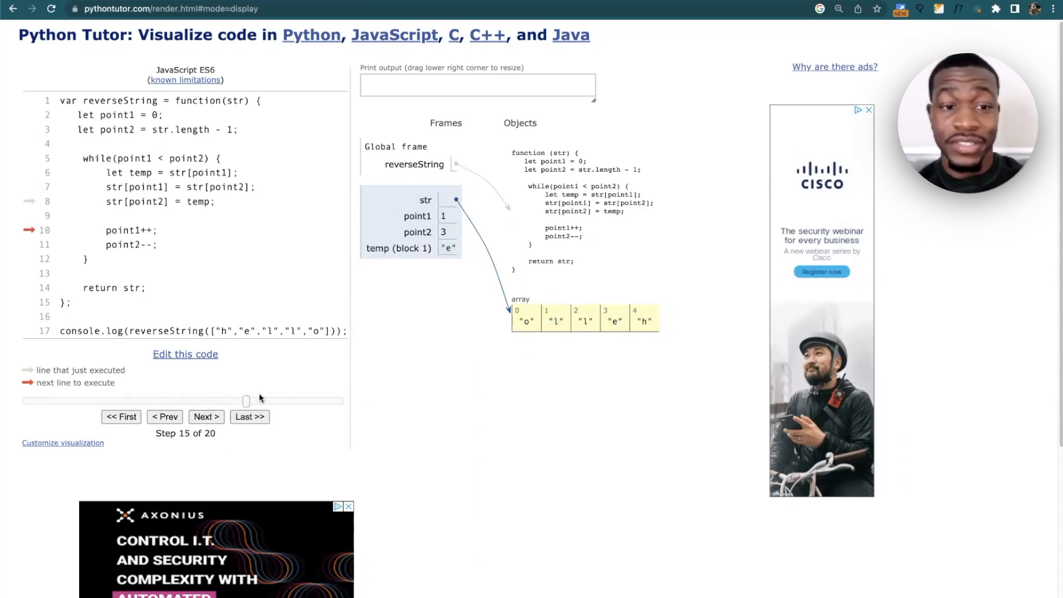
click(207, 416)
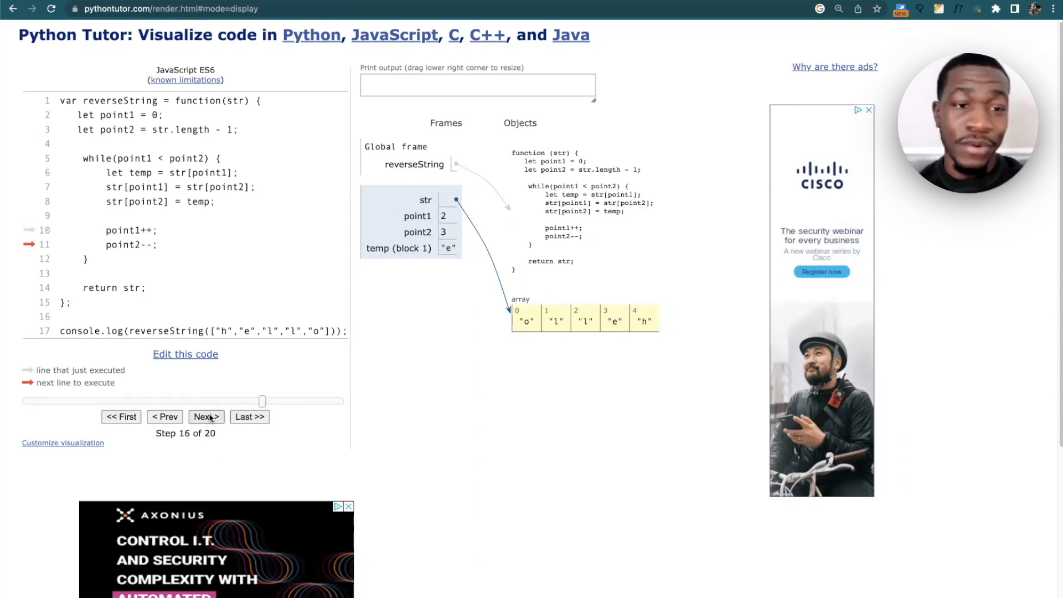
click(206, 417)
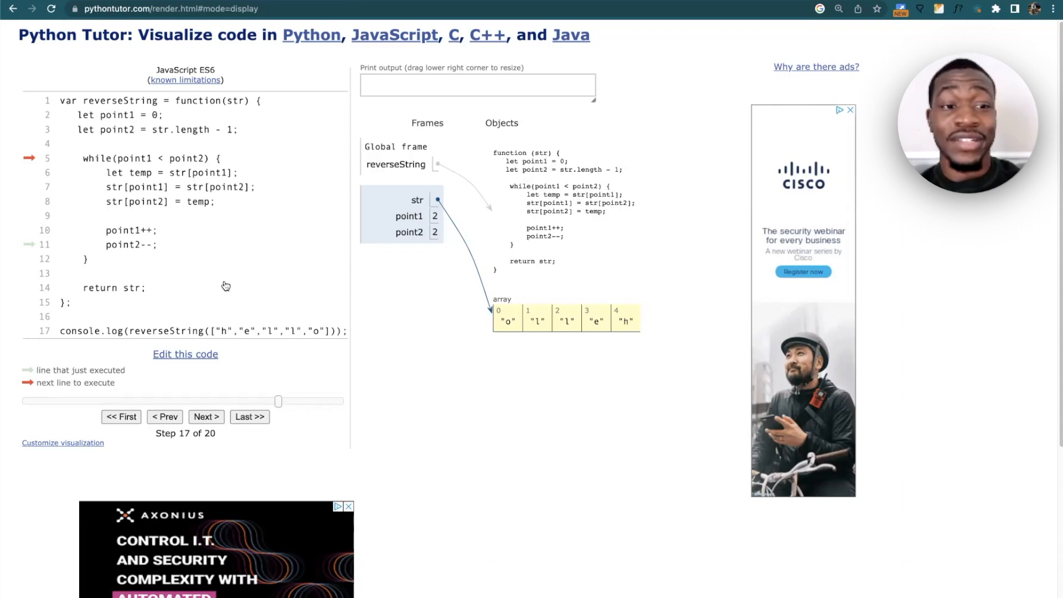
click(206, 417)
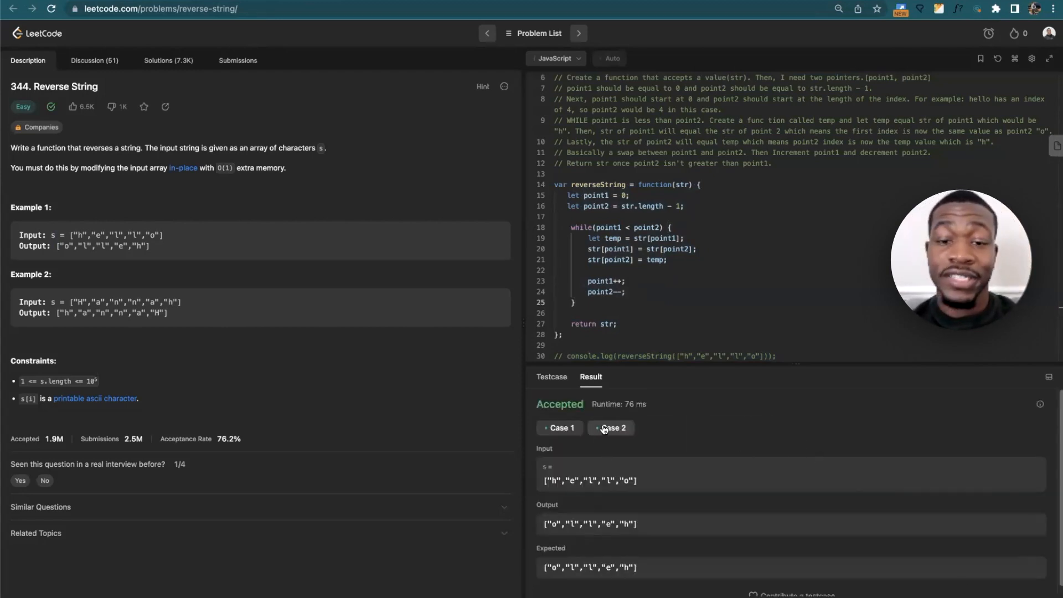
Check the second test case result and submit the solution so it is judged Accepted.
click(614, 428)
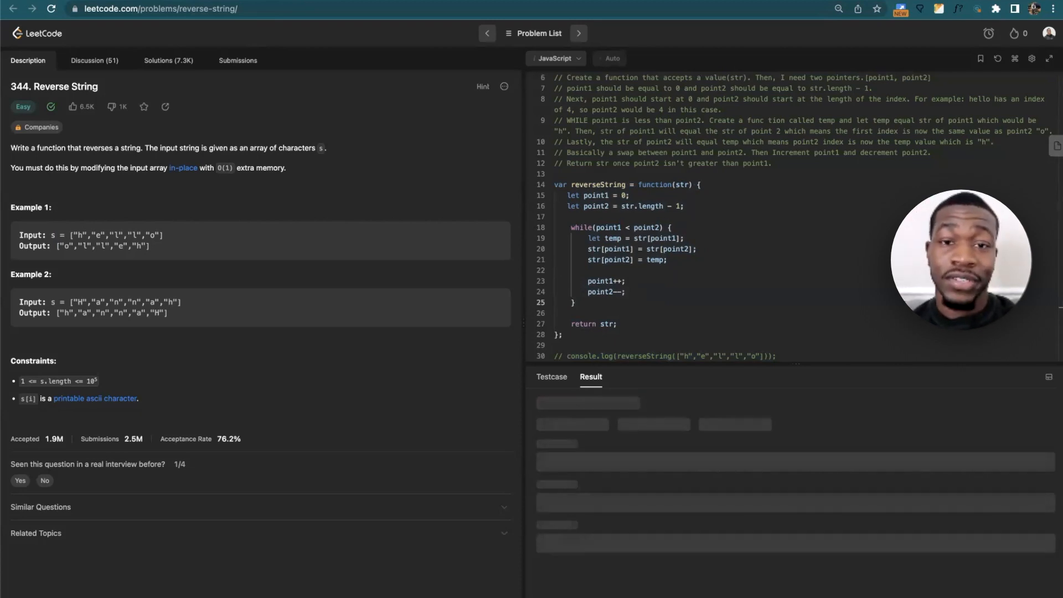
click(237, 59)
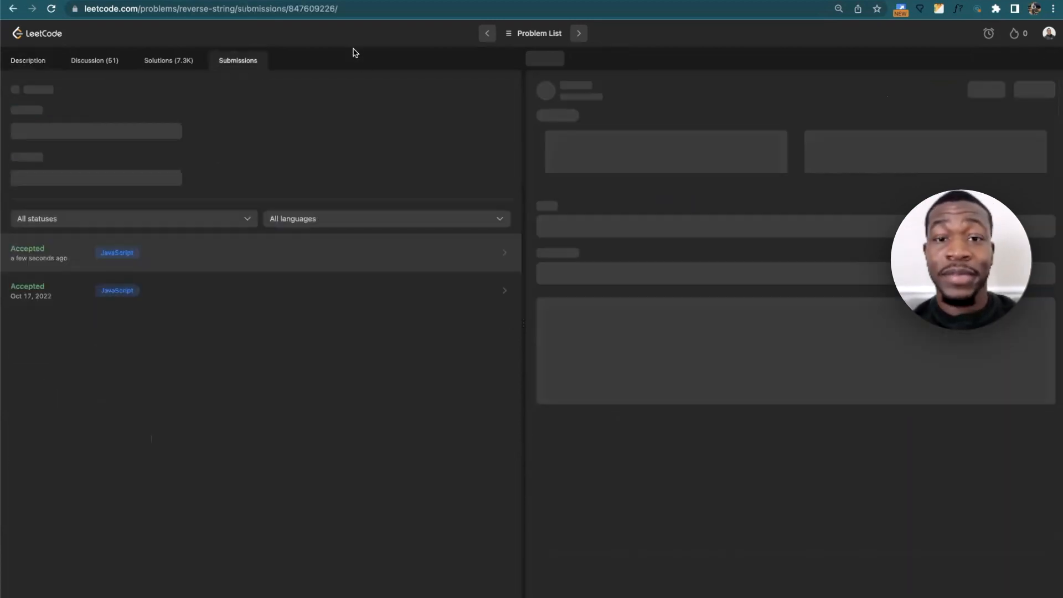